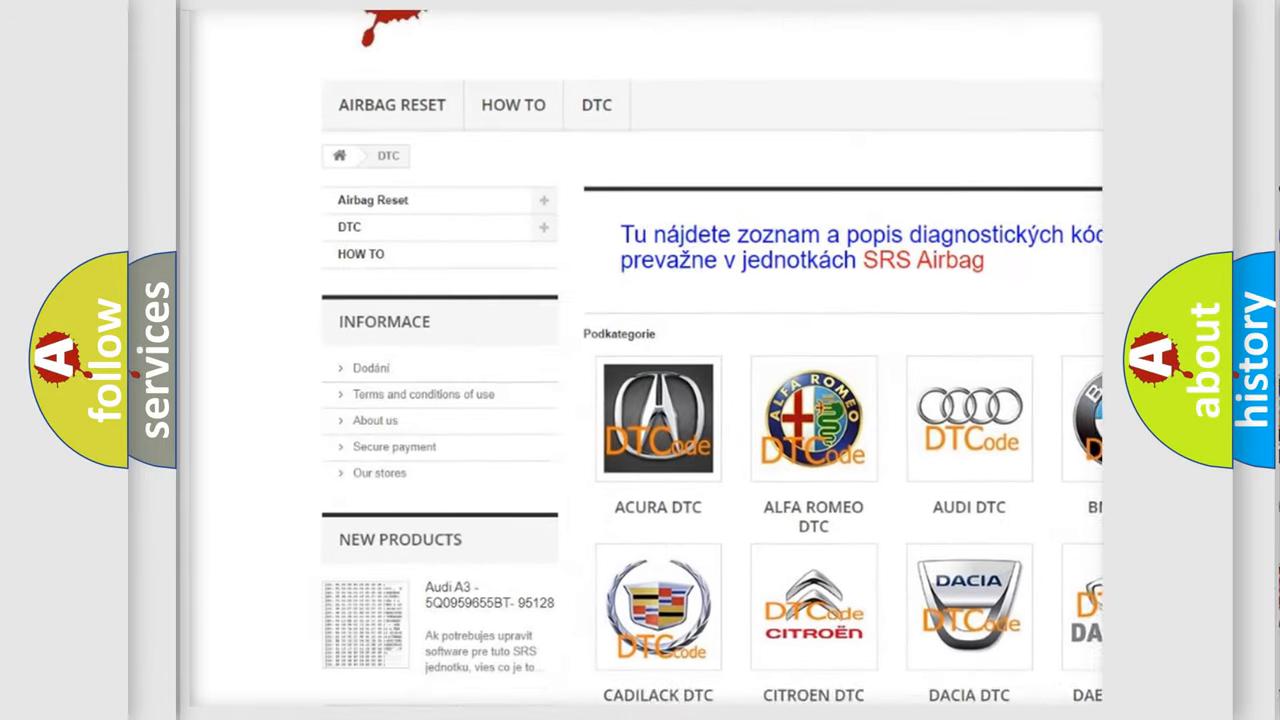
{"action": "scroll", "scroll_direction": "down", "scroll_amount": 3}
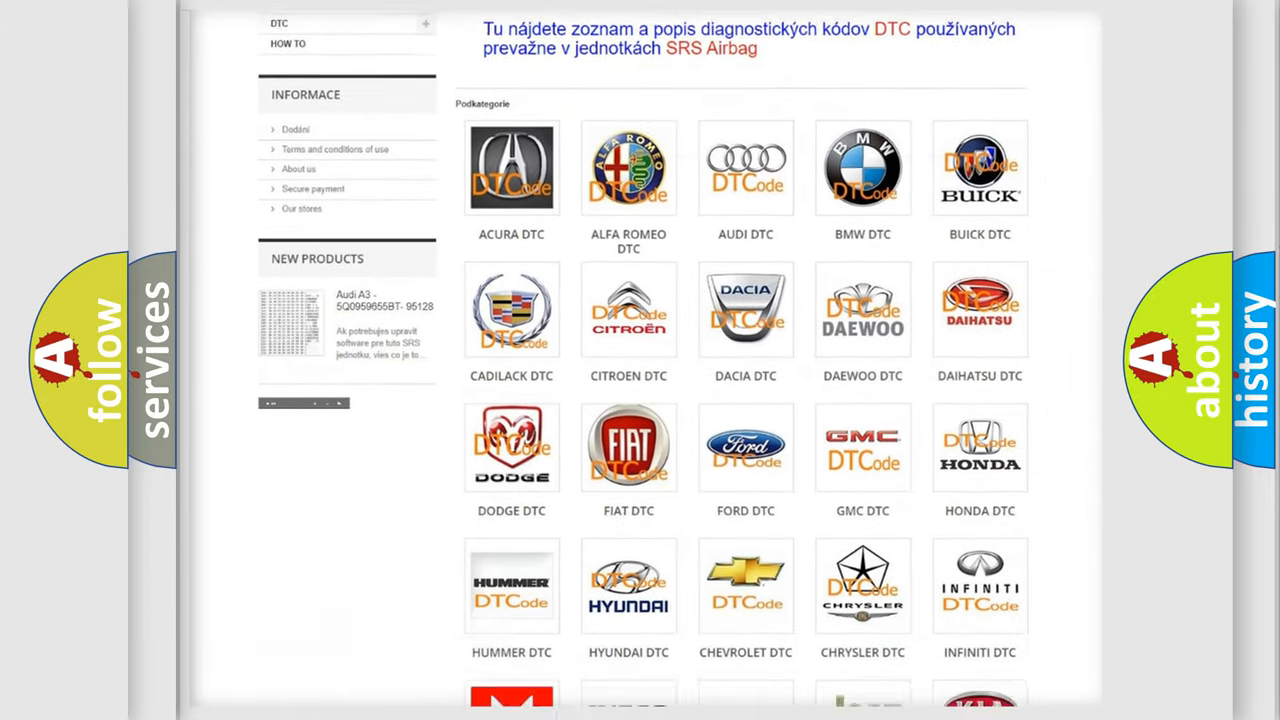
{"action": "scroll", "scroll_direction": "down", "scroll_amount": 3}
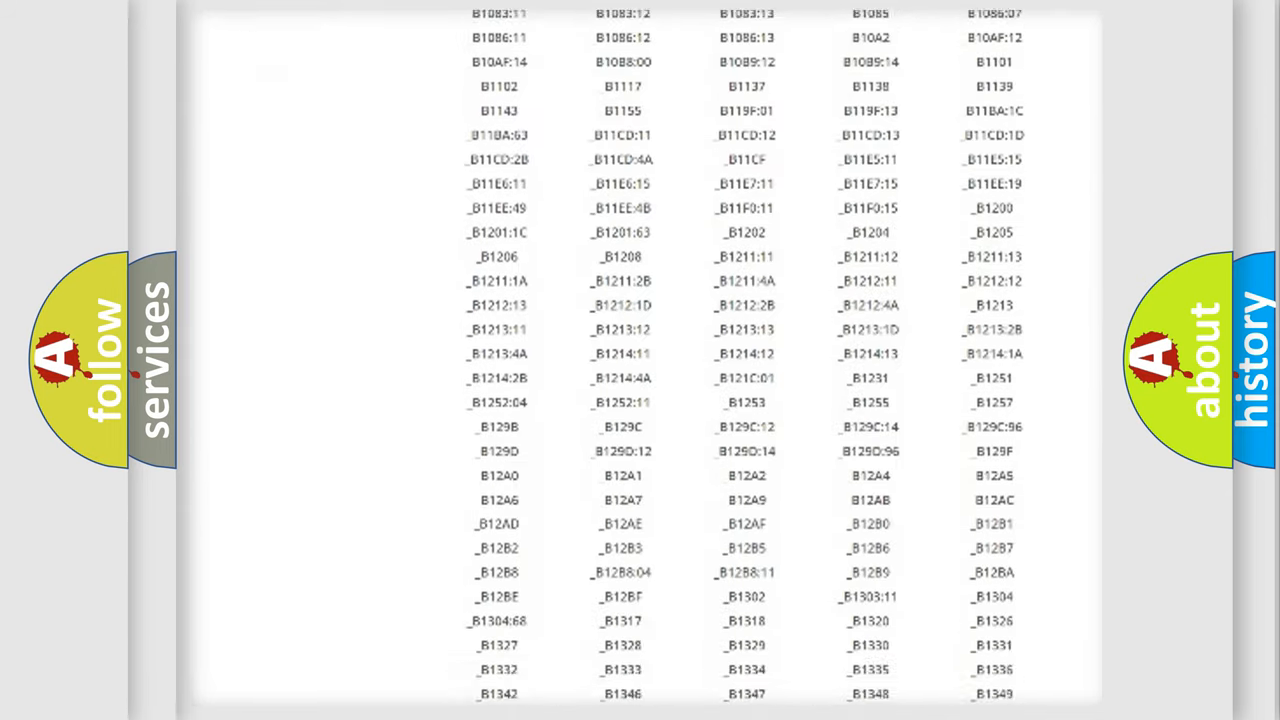
{"action": "scroll", "scroll_direction": "down", "scroll_amount": 3}
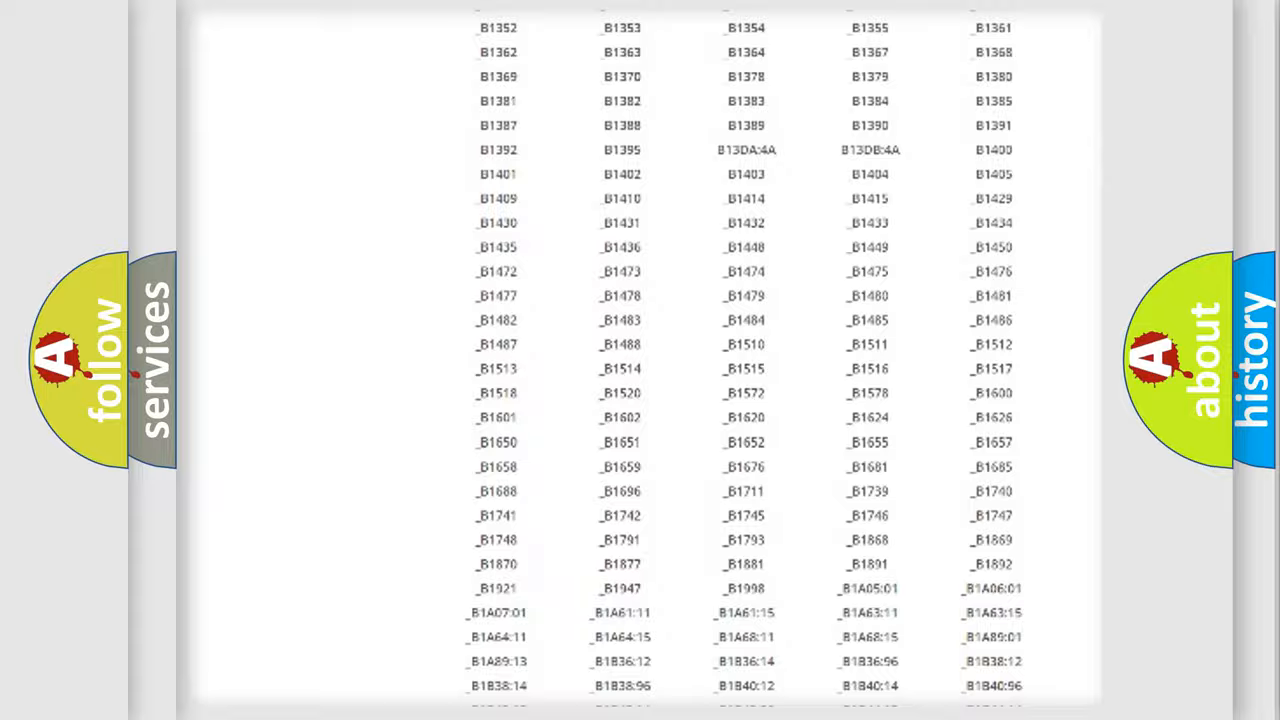